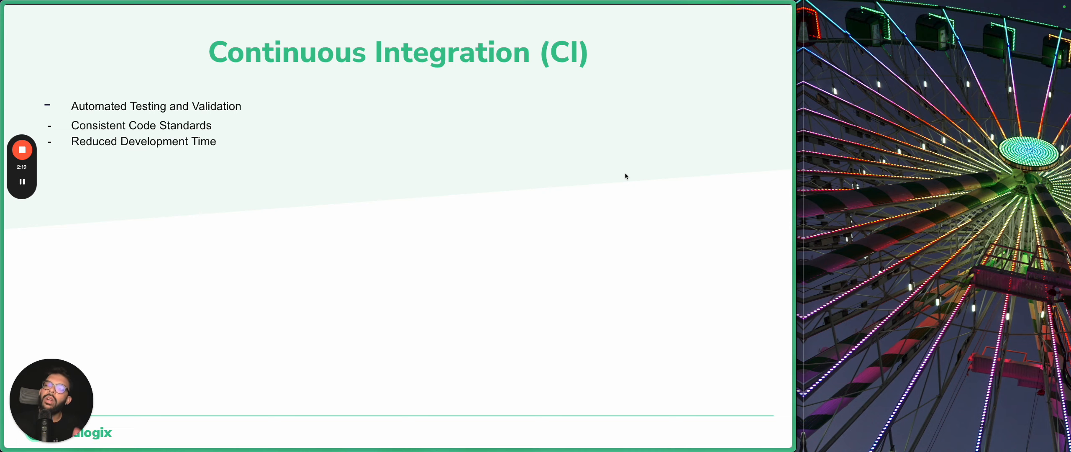
mouse_move(636, 162)
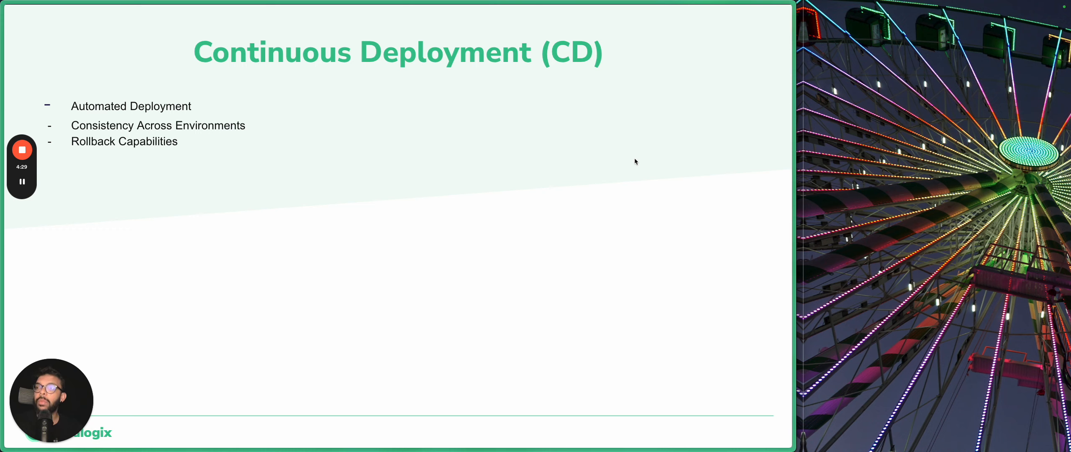
mouse_move(672, 141)
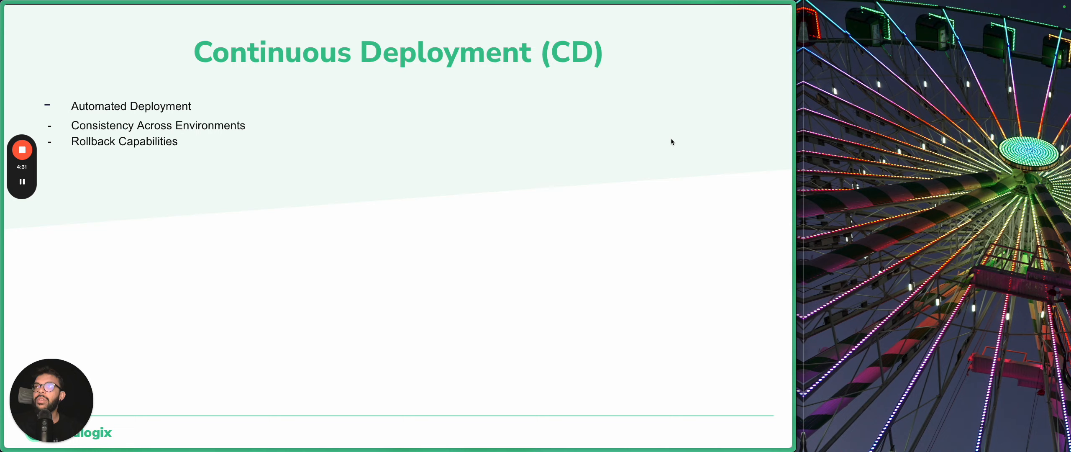